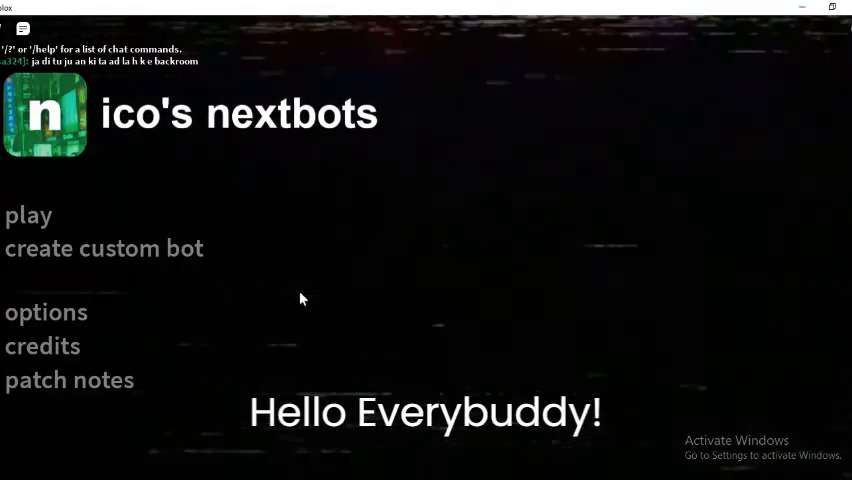
Step: Walk to the NOTICE-sign double doors, interact to swing them open, and step into the storage room
{"action": "left_click", "coordinate": [22, 28]}
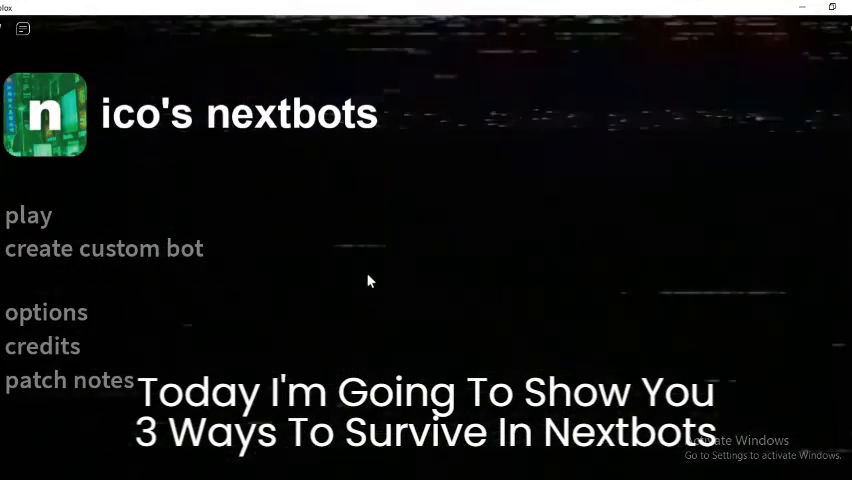
{"action": "mouse_move", "coordinate": [382, 318]}
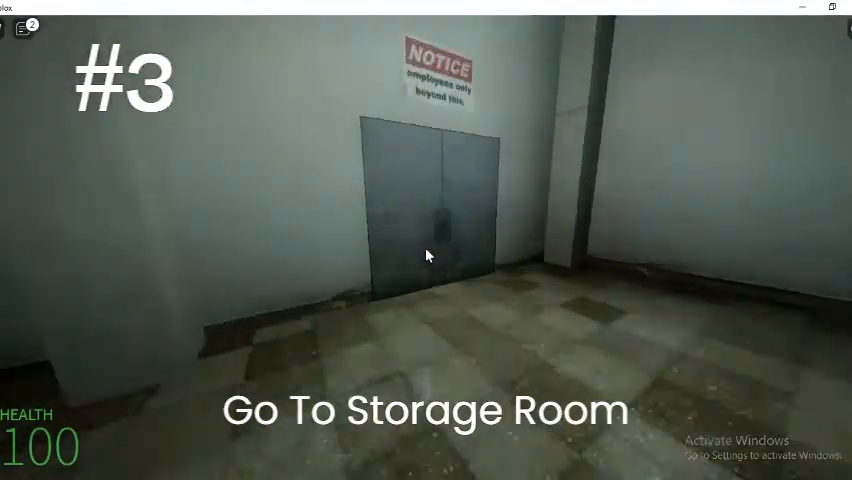
{"action": "key", "text": "w"}
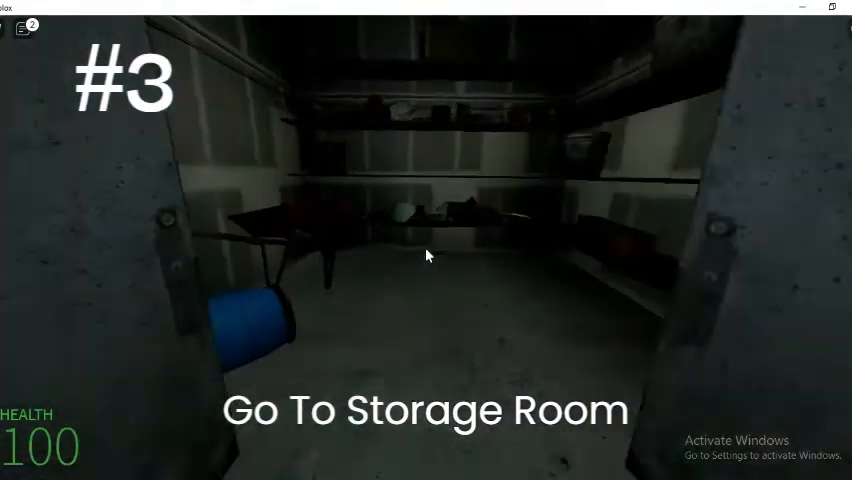